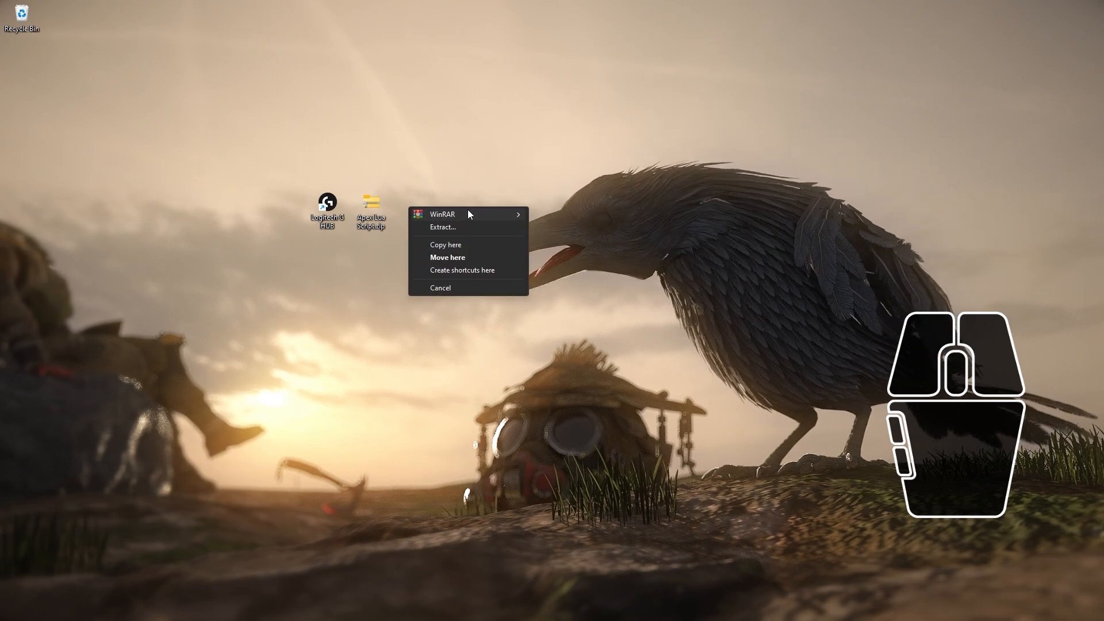
# Extract the Apex Lua Script zip onto the desktop and open the extracted folder
pyautogui.click(446, 244)
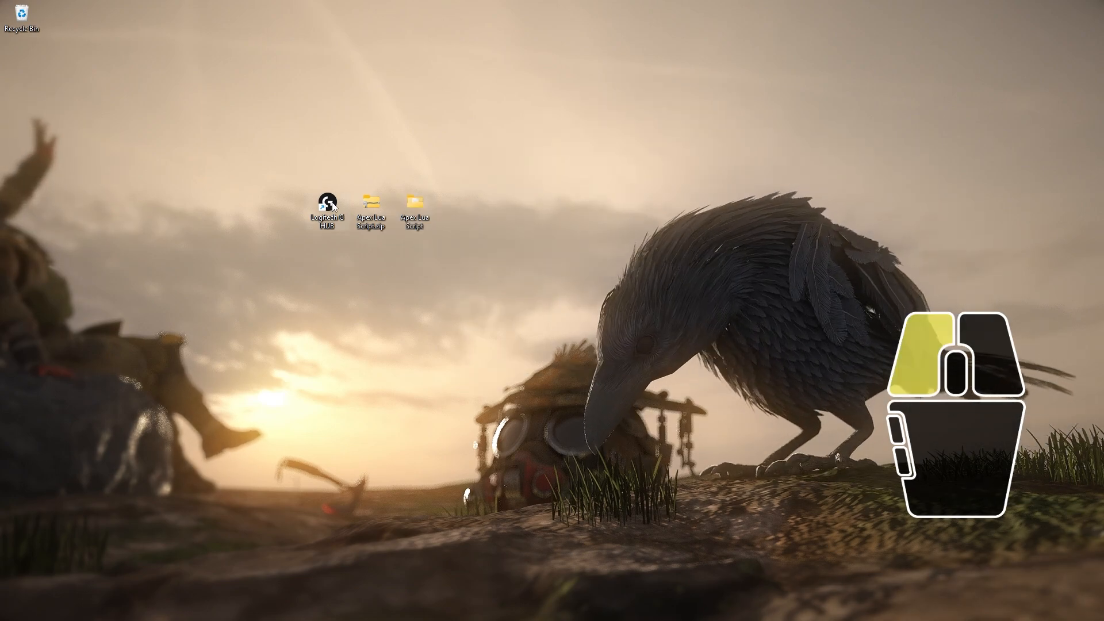
pyautogui.doubleClick(326, 208)
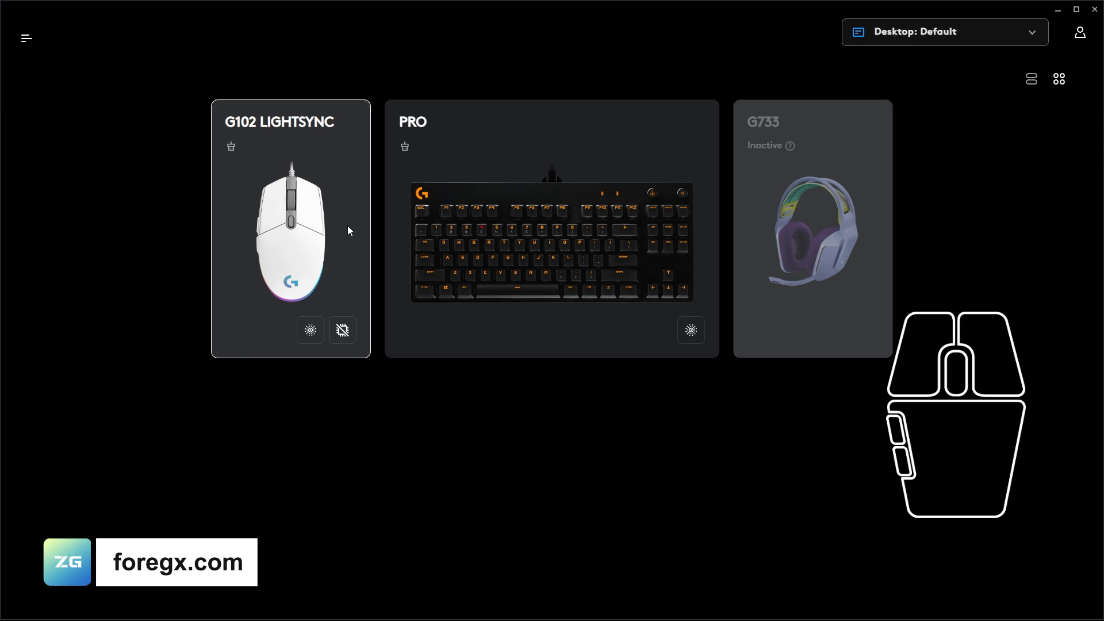
pyautogui.moveTo(982, 90)
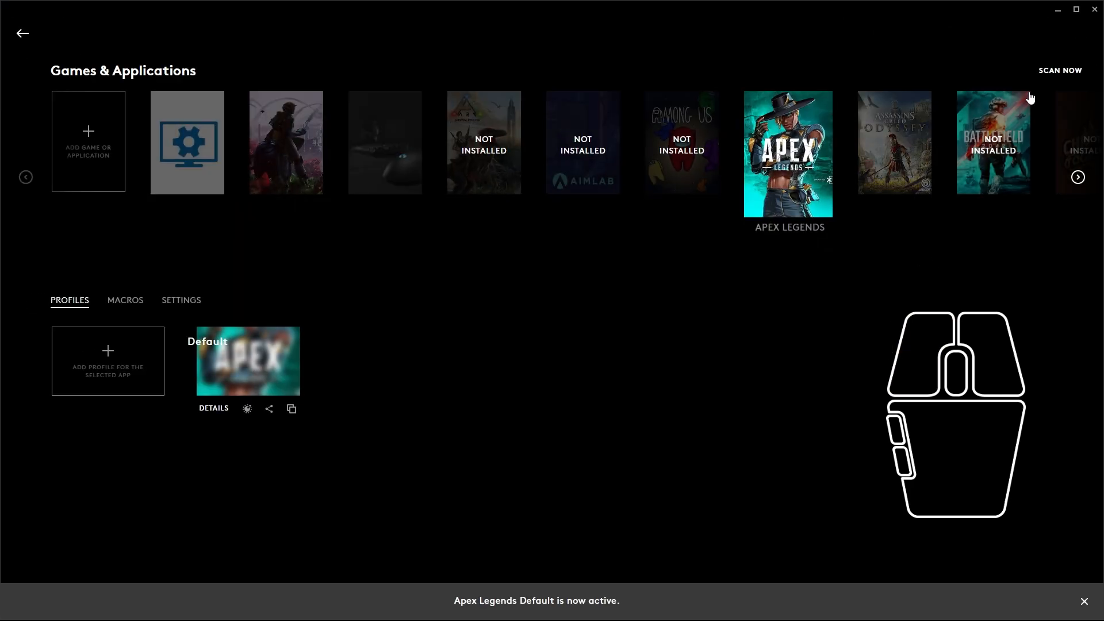
pyautogui.moveTo(100, 179)
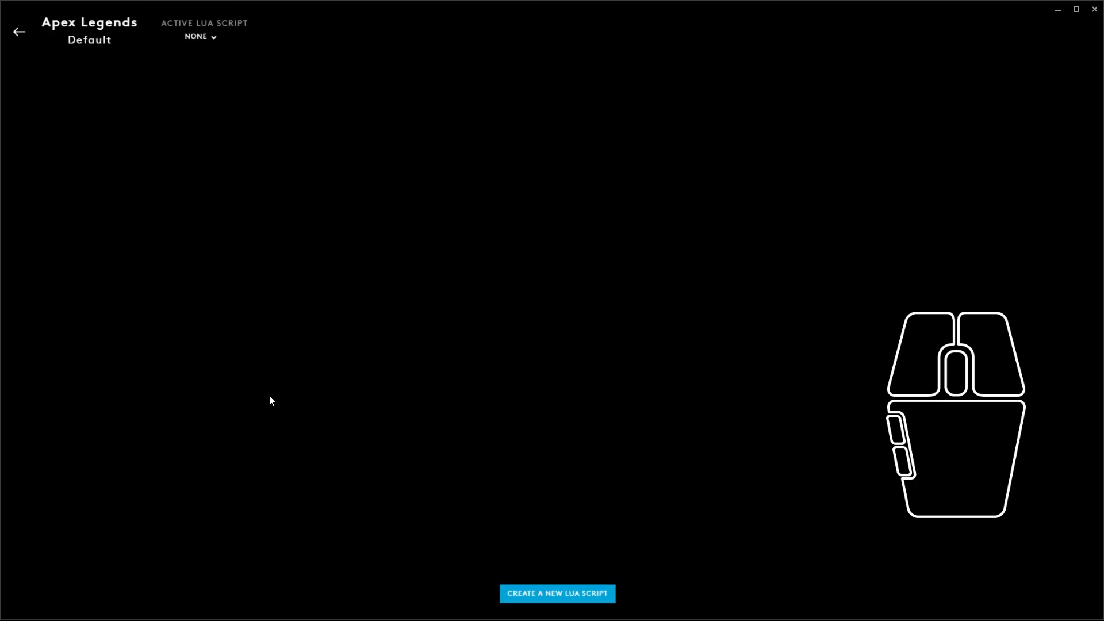
# Create a new Lua script for the Apex Legends Default profile and import word.lua into it
pyautogui.click(557, 593)
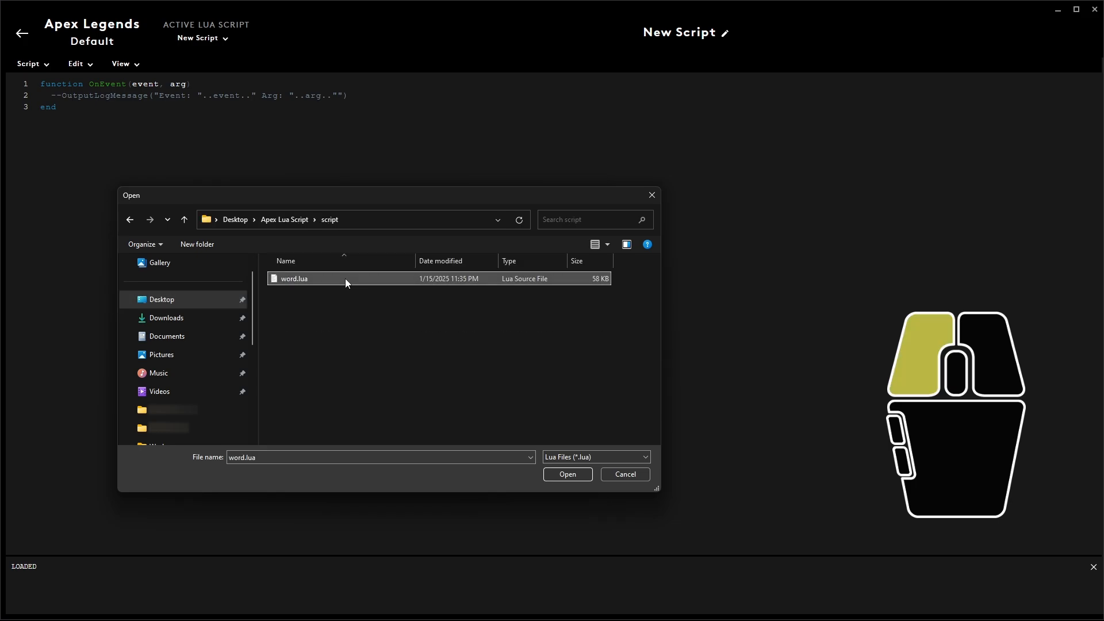
pyautogui.click(567, 474)
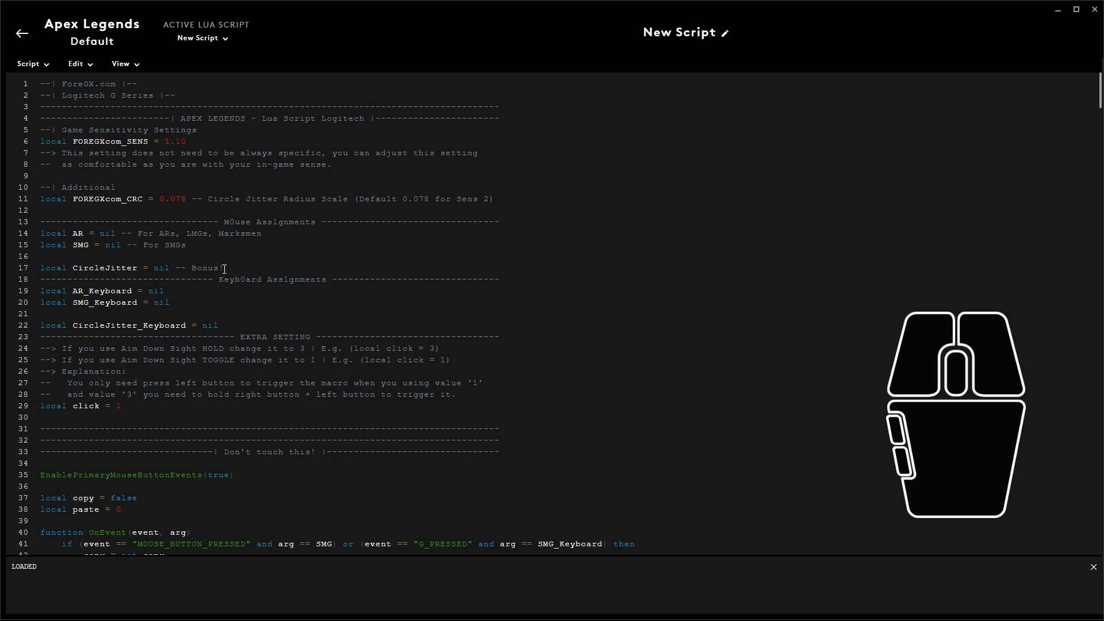
pyautogui.moveTo(41, 233); pyautogui.dragTo(185, 245)
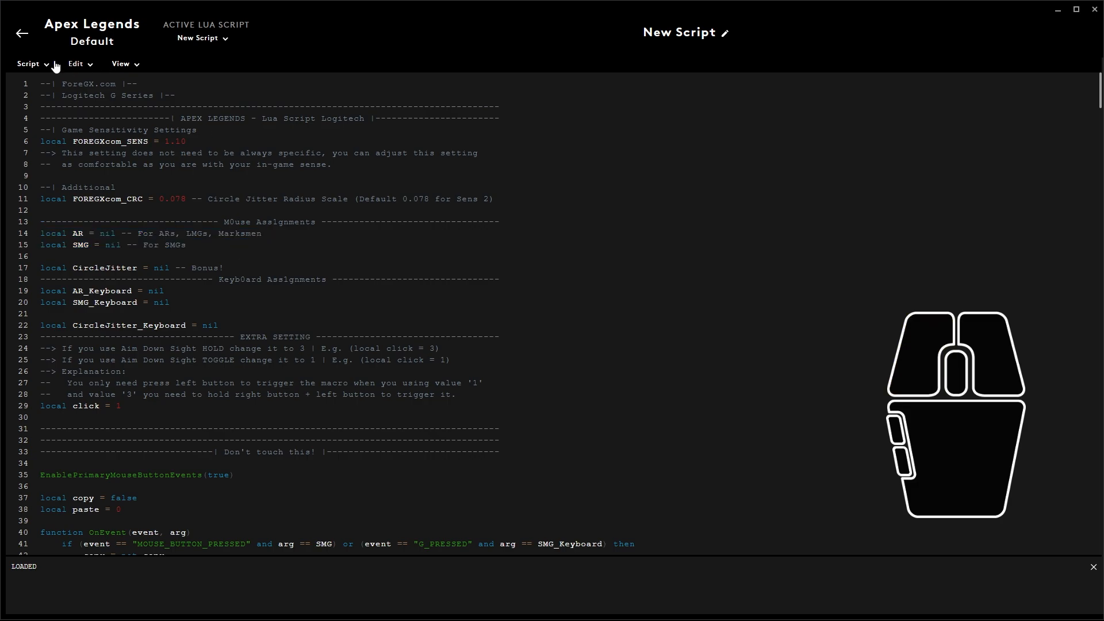
pyautogui.click(22, 34)
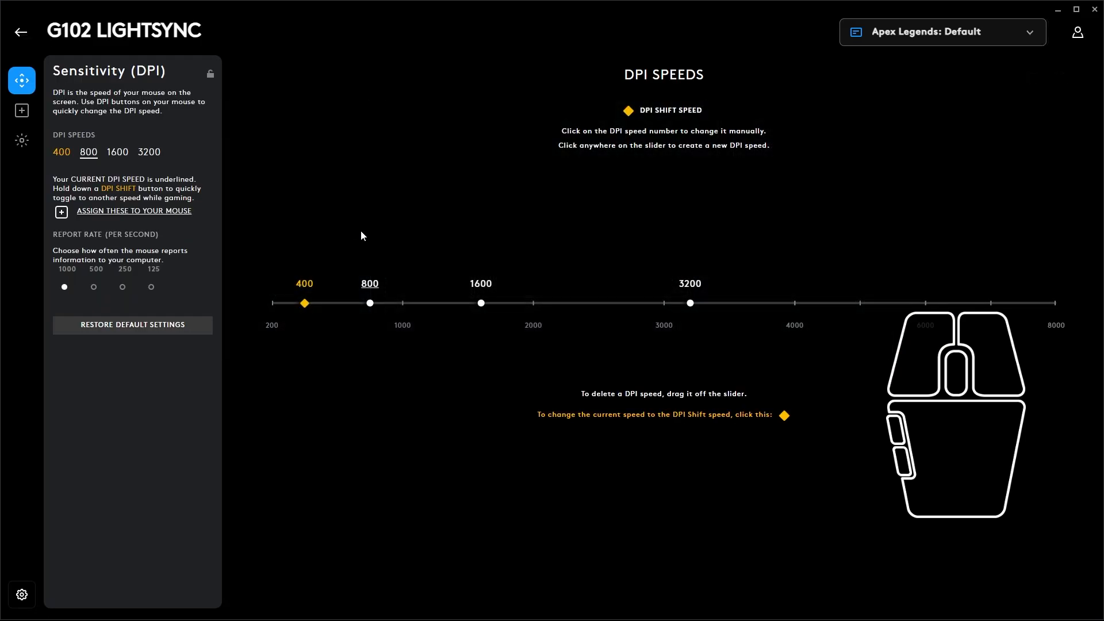
# Check the G102 system controls for the G numbers: Back G4, Forward G5, Middle G3
pyautogui.click(22, 110)
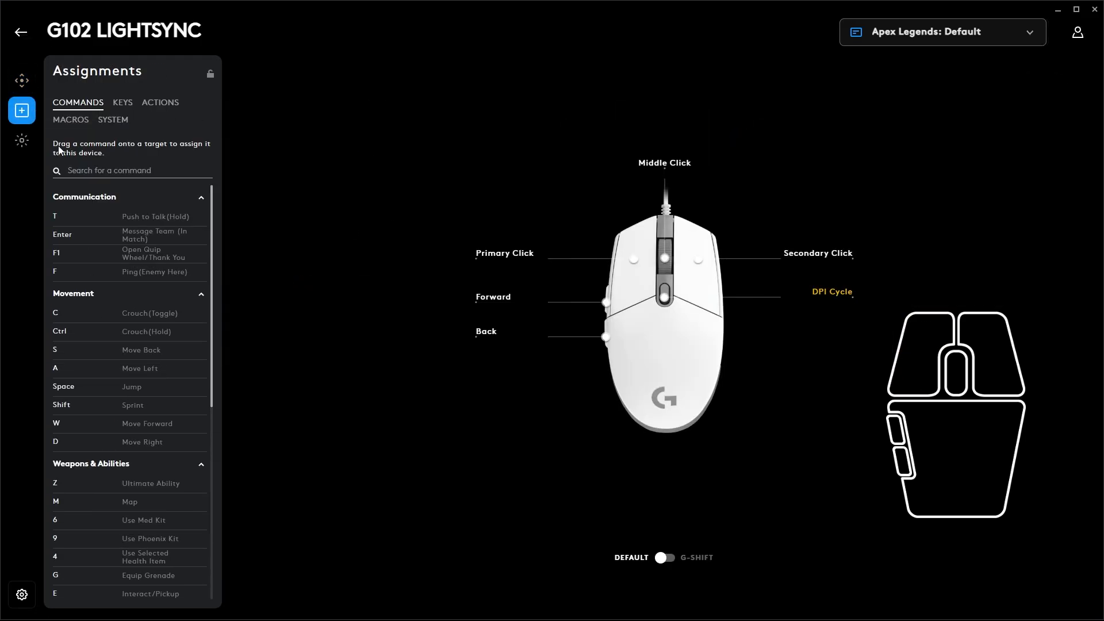
pyautogui.click(113, 120)
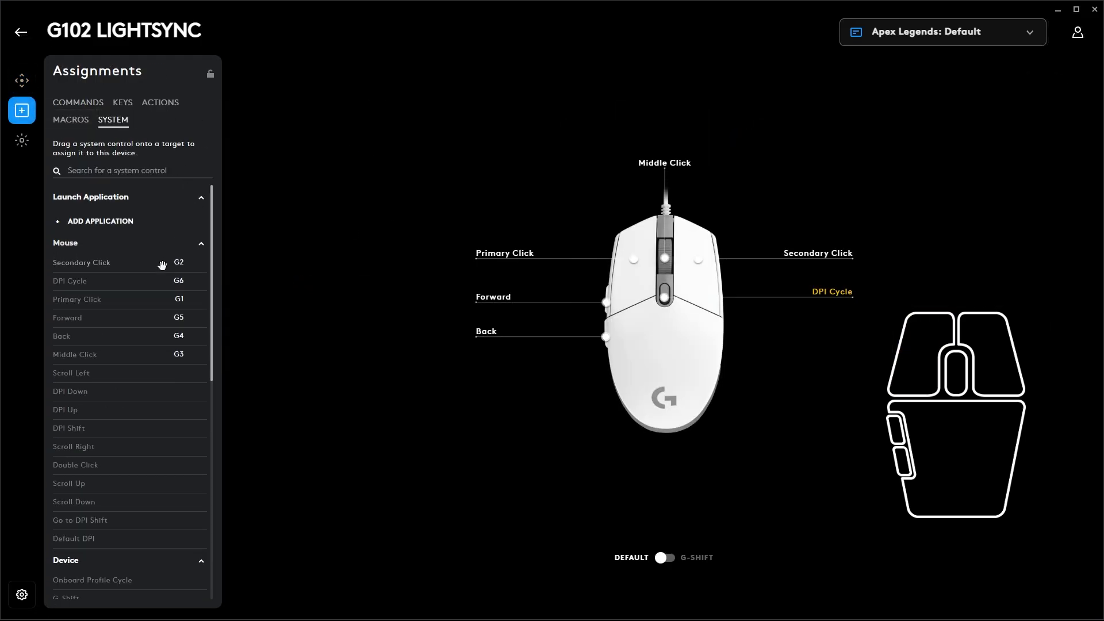
pyautogui.moveTo(518, 284)
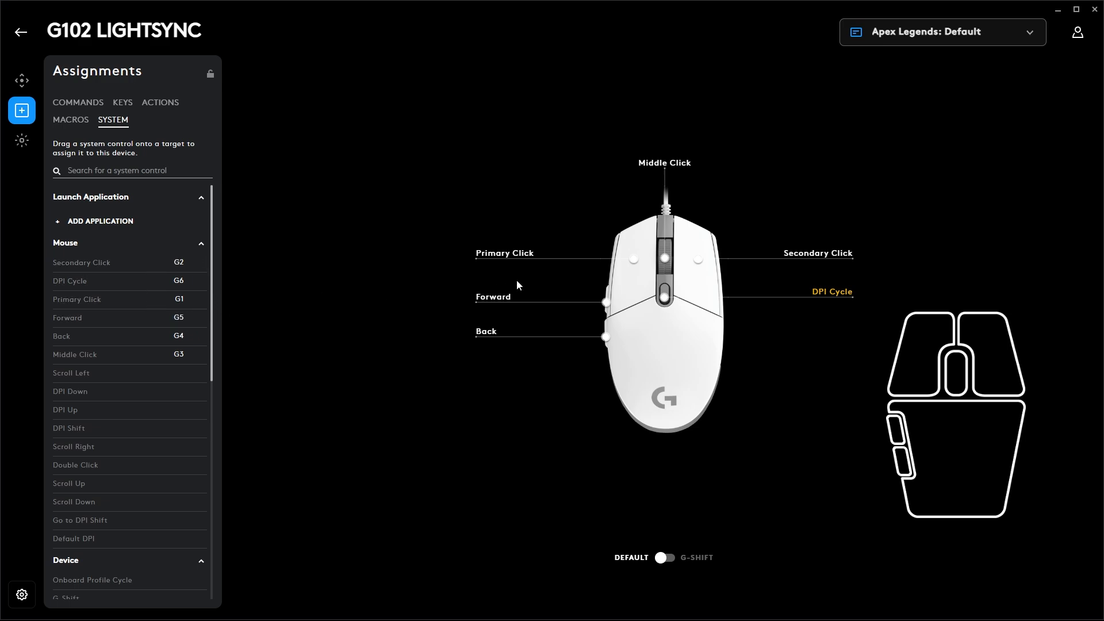
pyautogui.moveTo(487, 305)
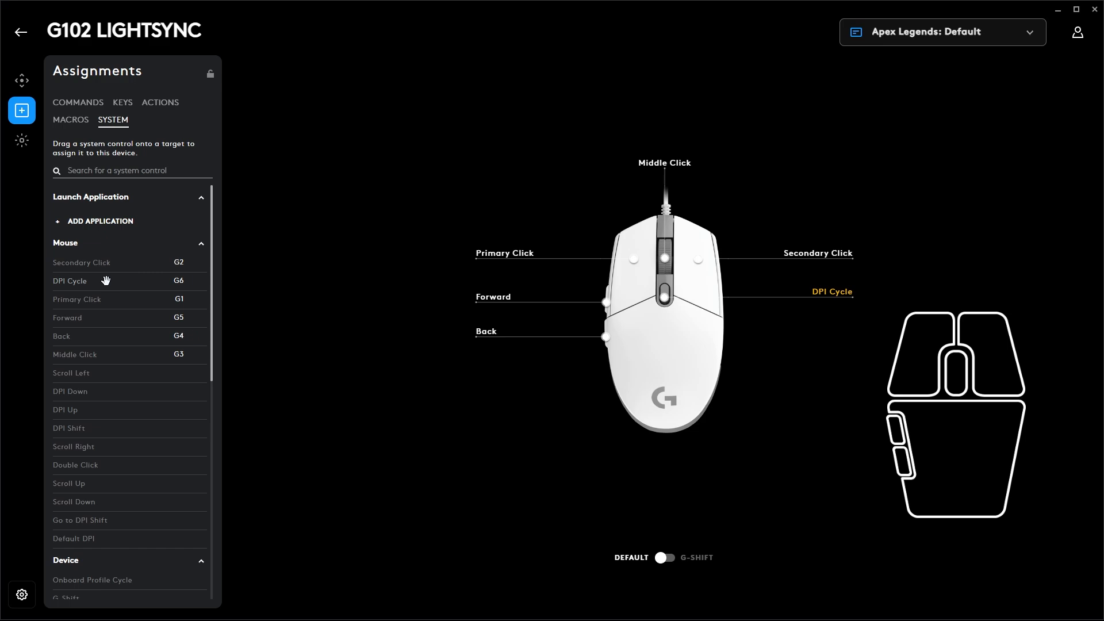
pyautogui.moveTo(186, 341)
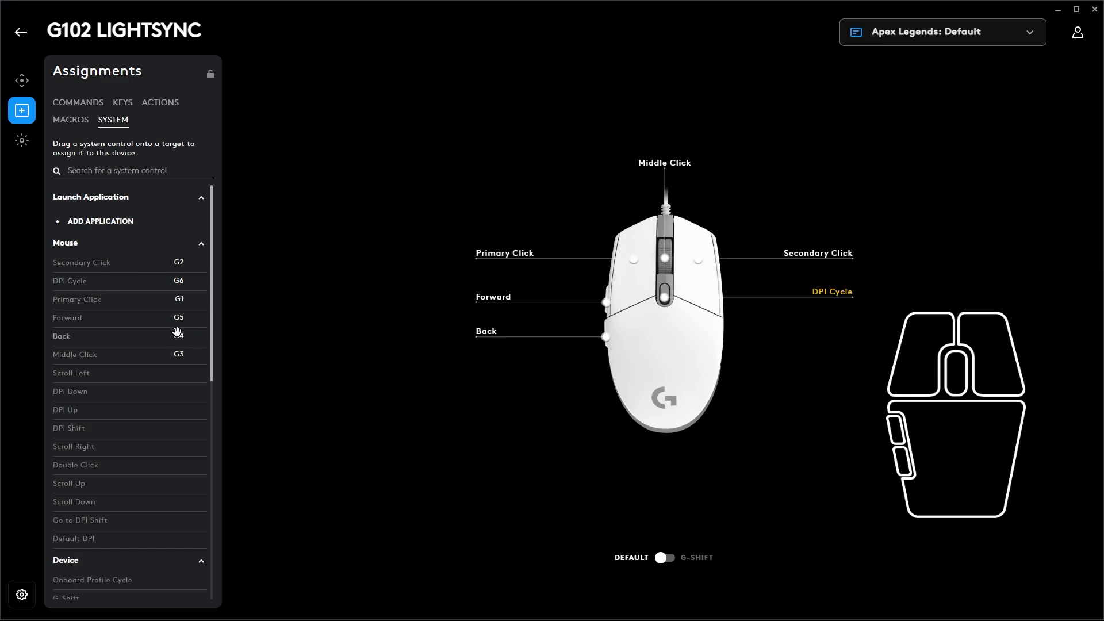
pyautogui.moveTo(839, 74)
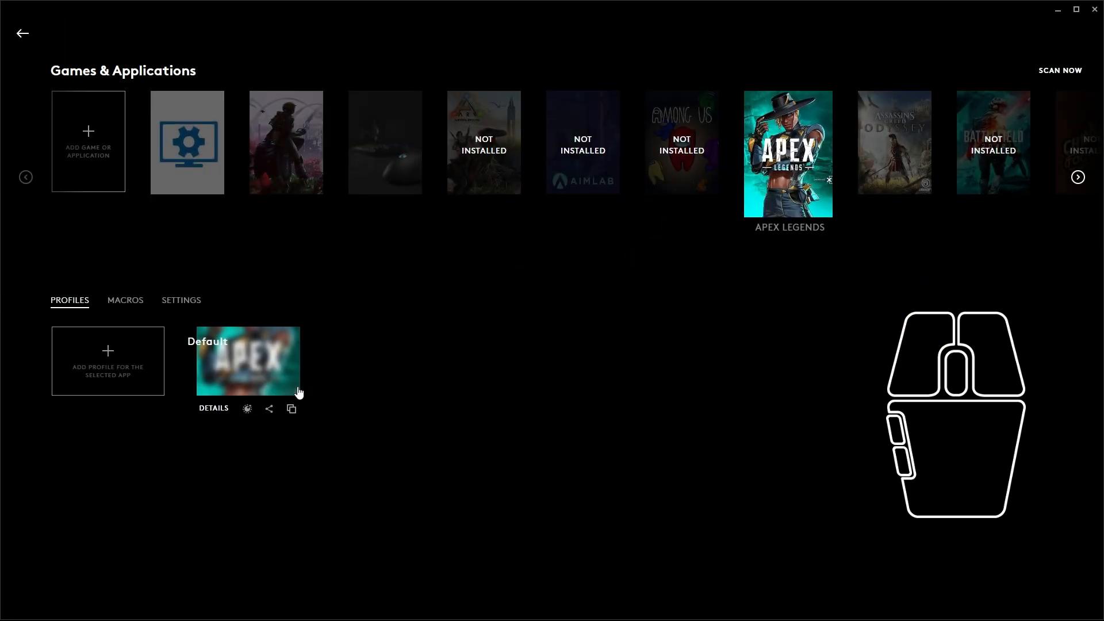
# Set local AR = 4 and local SMG = 5 in the profile's script, then Save & Run
pyautogui.click(247, 408)
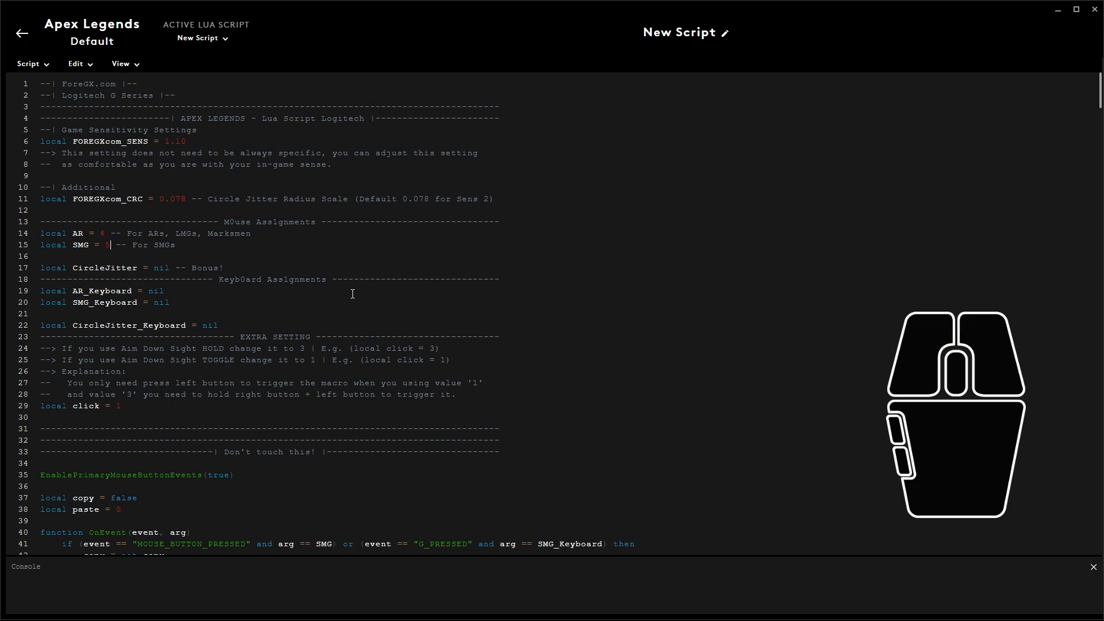
pyautogui.click(28, 63)
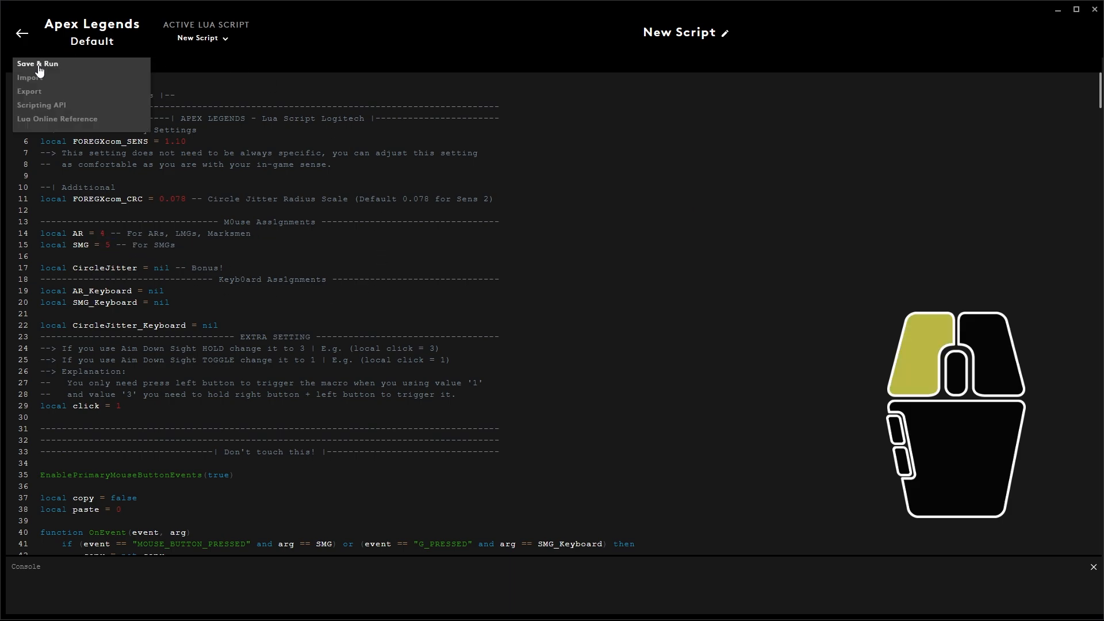
pyautogui.click(37, 63)
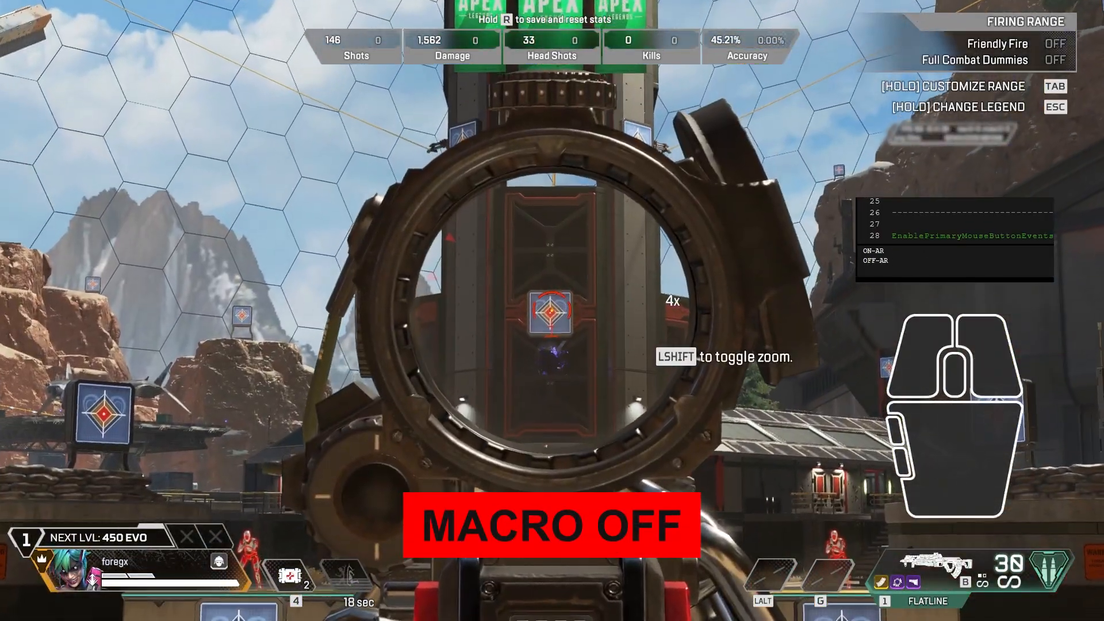
# Shoot Firing Range targets with the macro off, then with the SMG macro on via G5
pyautogui.click(552, 311)
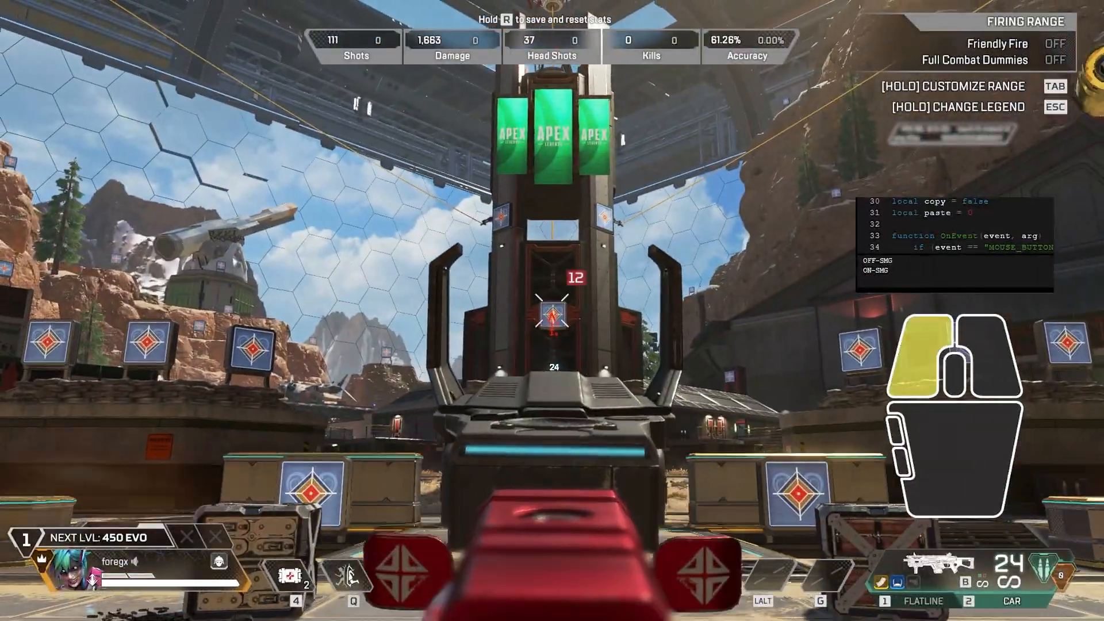
pyautogui.click(553, 317)
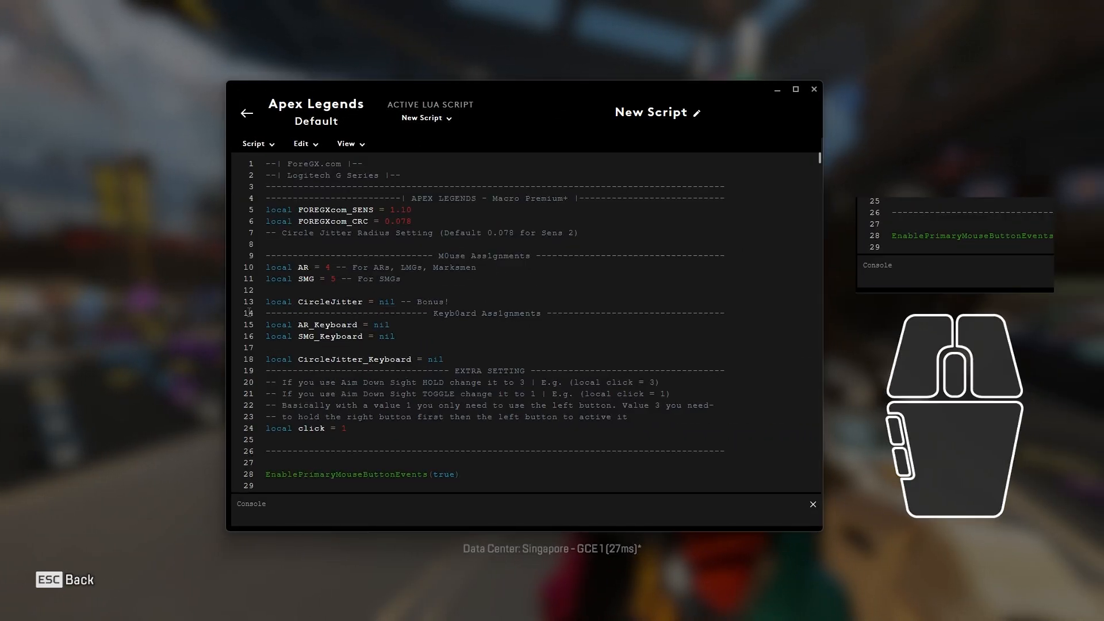
# Review the G102 System button list and confirm Middle Click is G3 for Circle Jitter
pyautogui.doubleClick(386, 301)
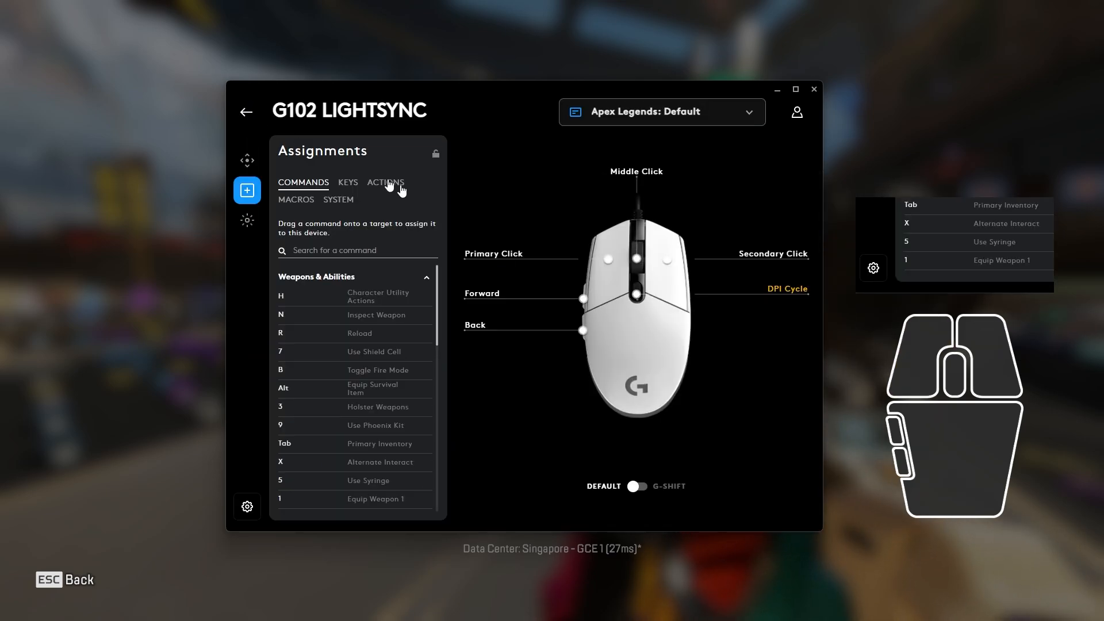
pyautogui.click(338, 199)
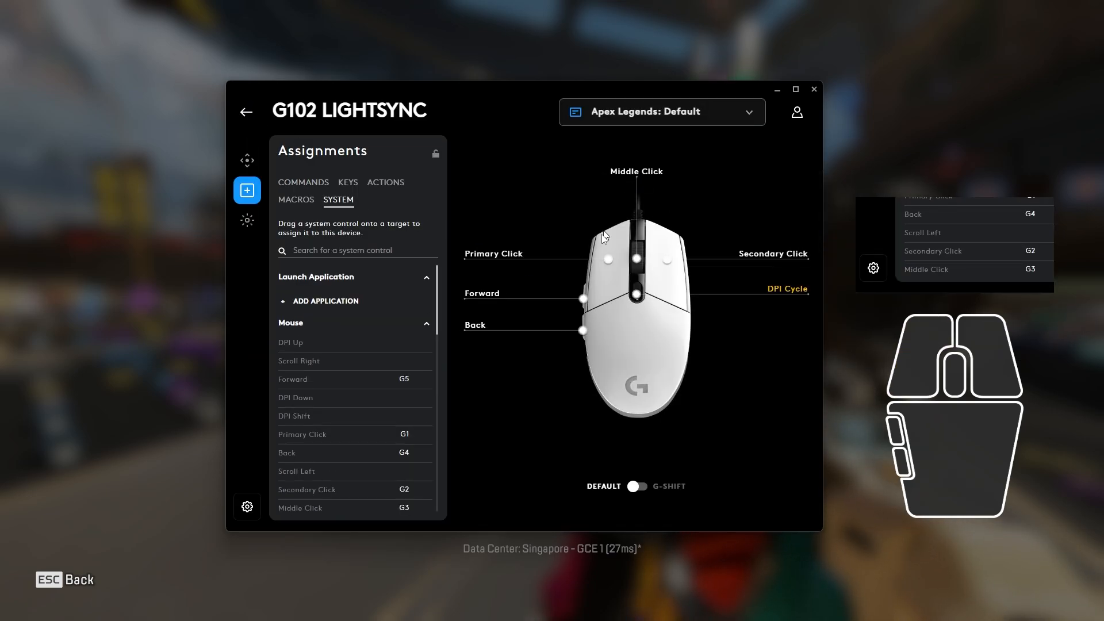
pyautogui.scroll(-3)
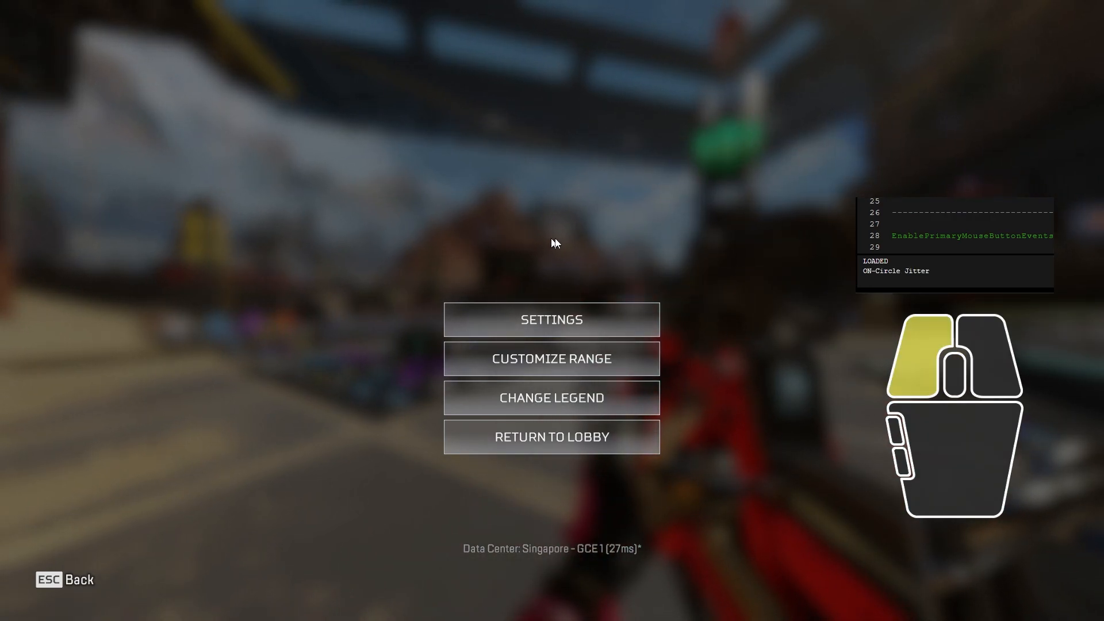
# Close Apex Legends' pause menu and resume play in the Firing Range
pyautogui.press('Escape')
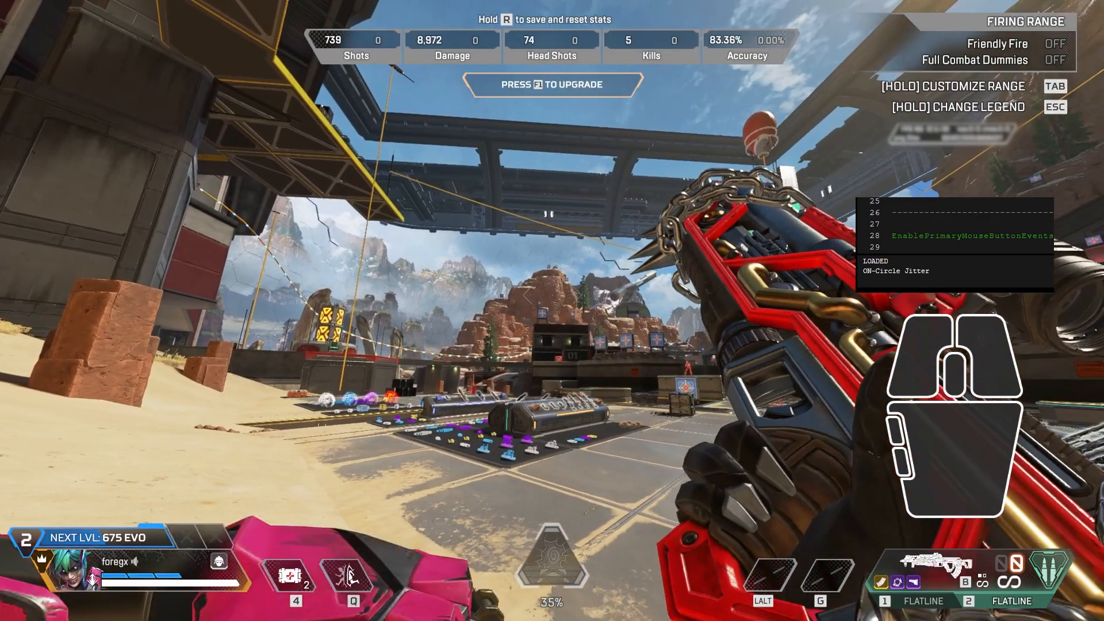